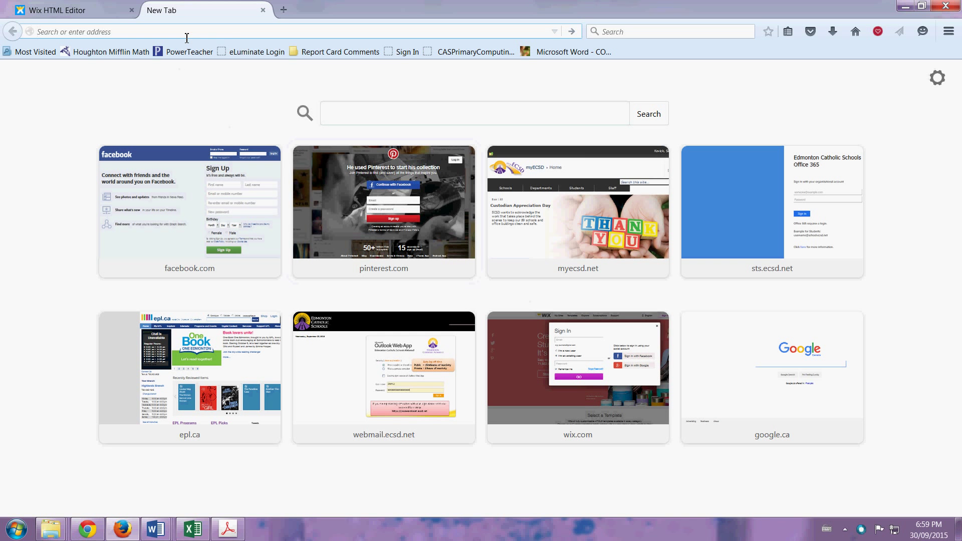
type("www.")
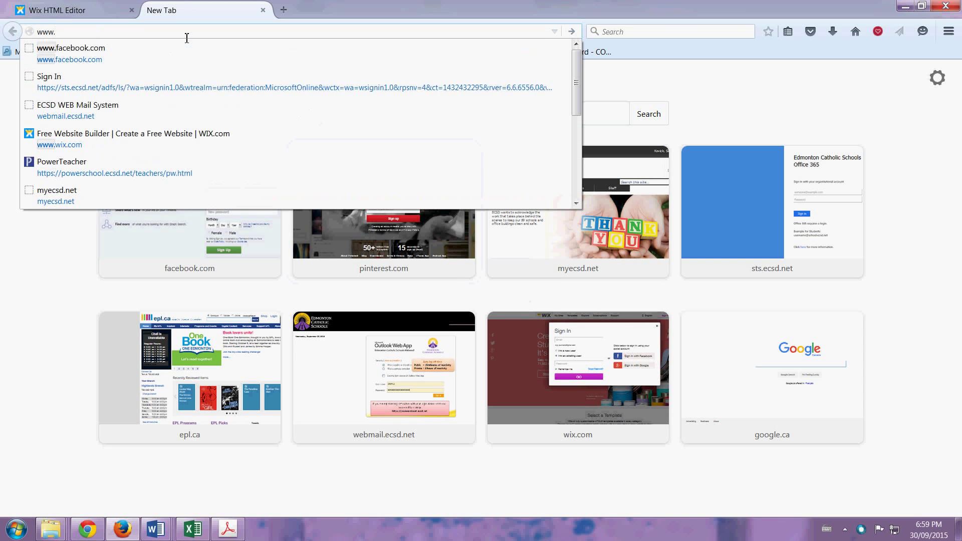
type("tagxedo.com")
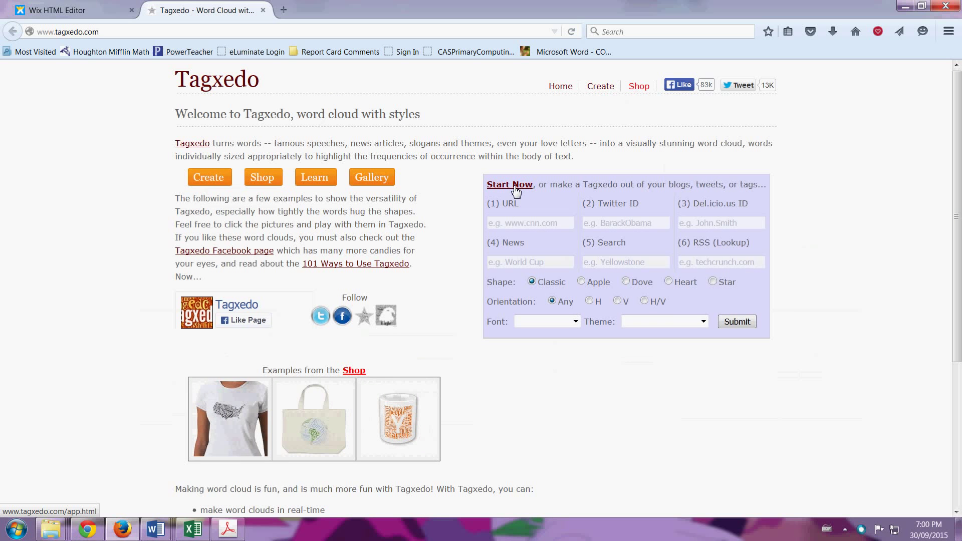
Start the Tagxedo Creator and bring up its Load Menu for custom text
left_click(509, 184)
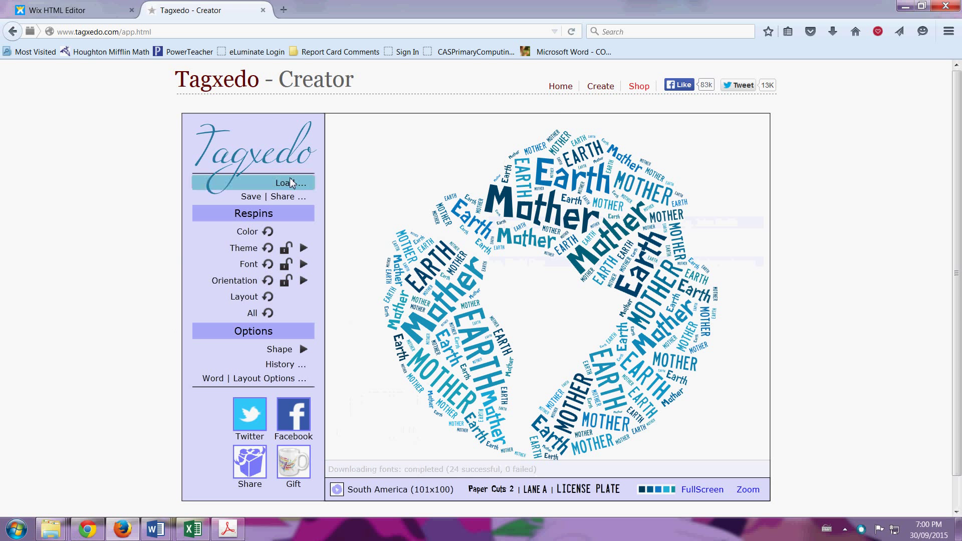
left_click(290, 182)
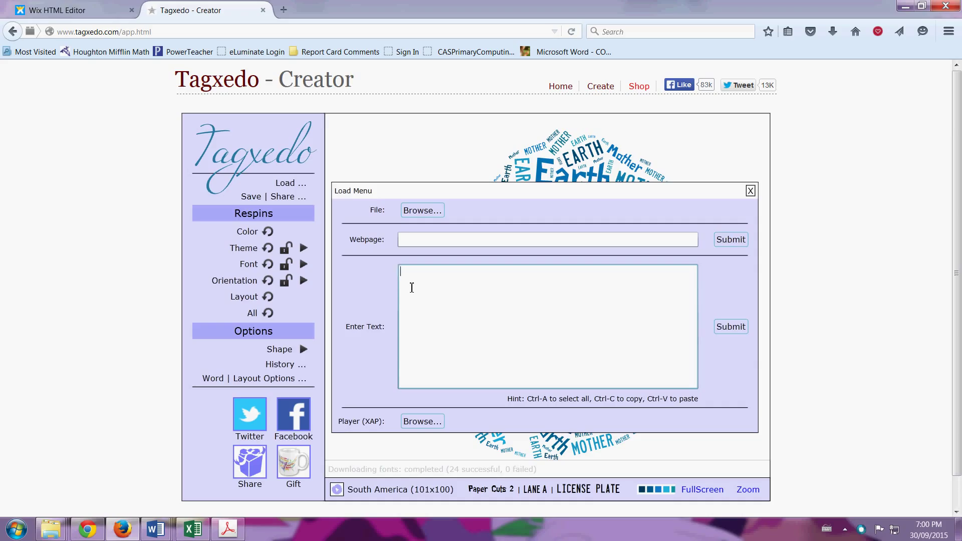
Build the cloud from Mom, Dad, Pizza73, Rivervalley, dogs and chocolate
type("Mom")
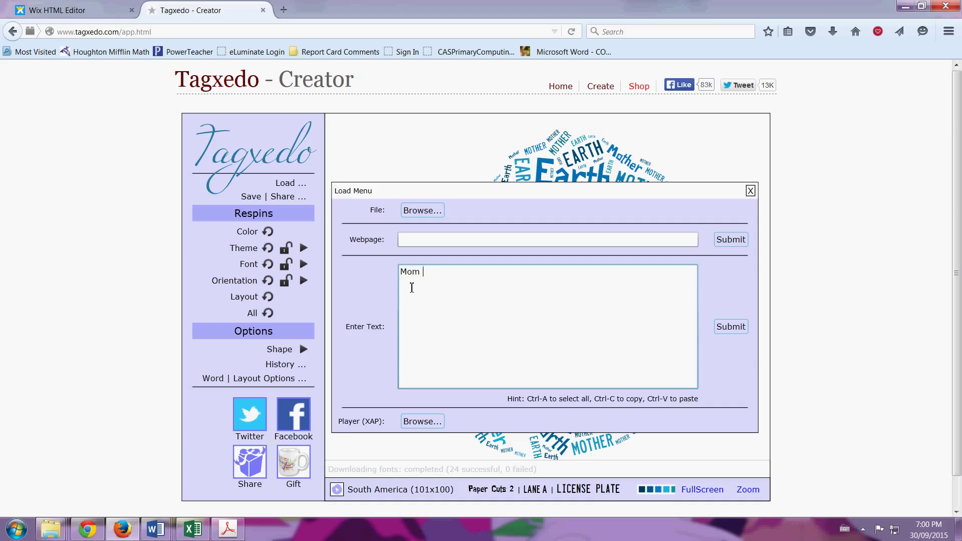
type("Dad")
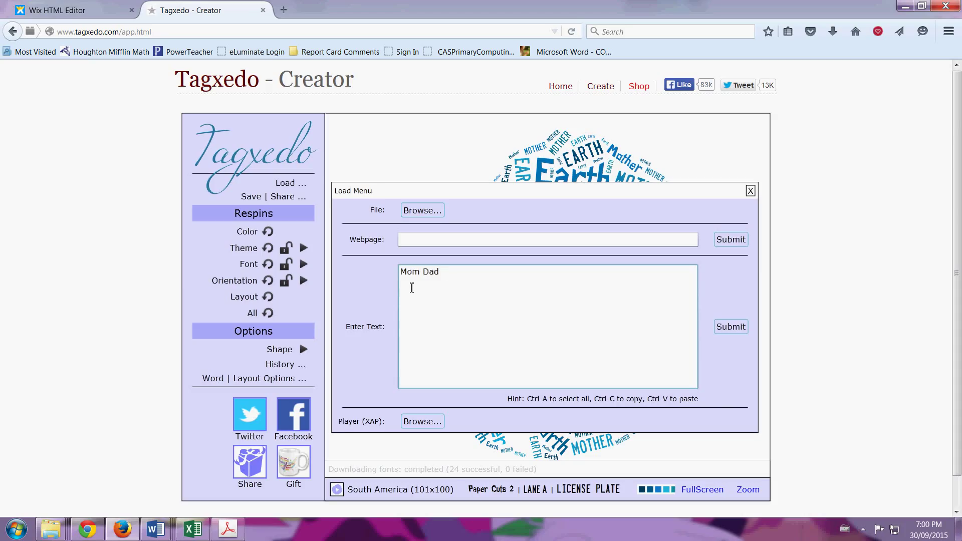
type("Pi")
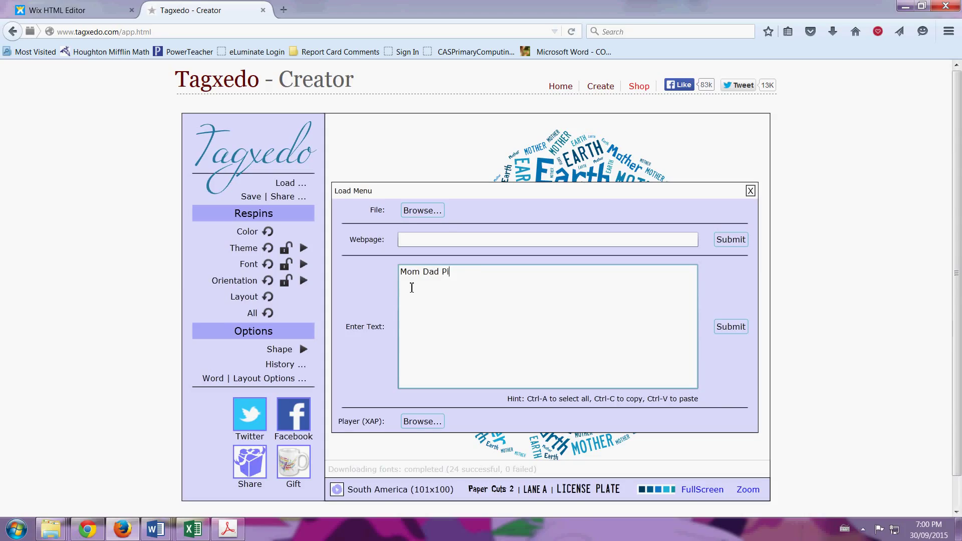
type("zza")
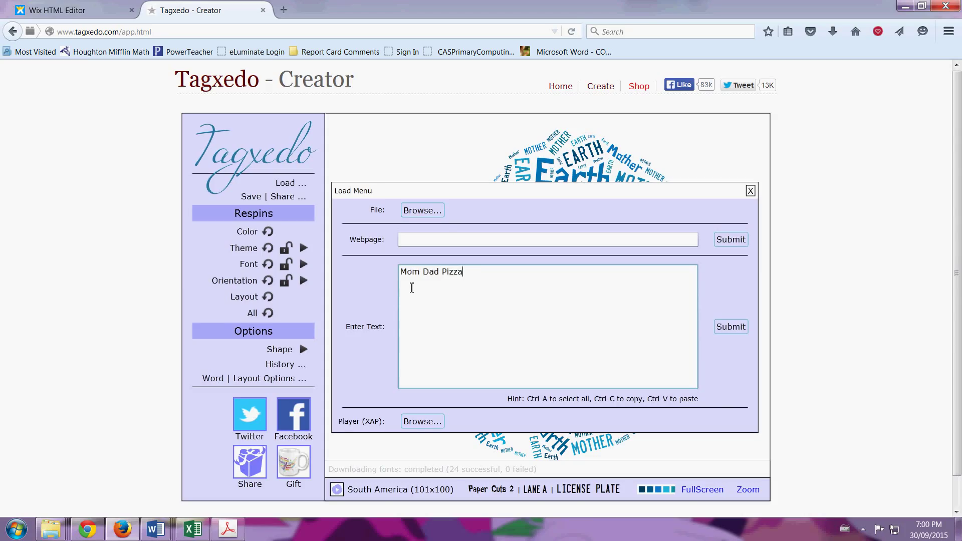
type("73")
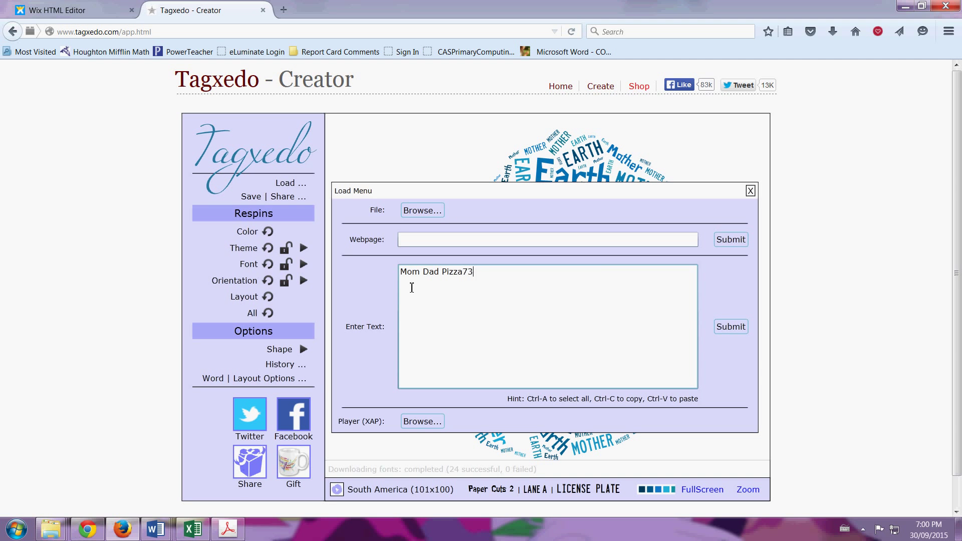
type("R")
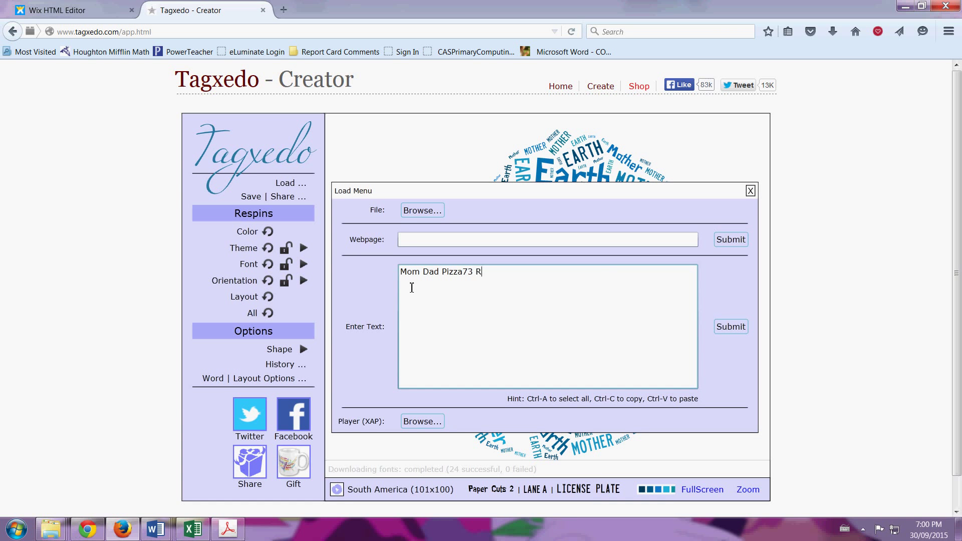
type("ivervalley")
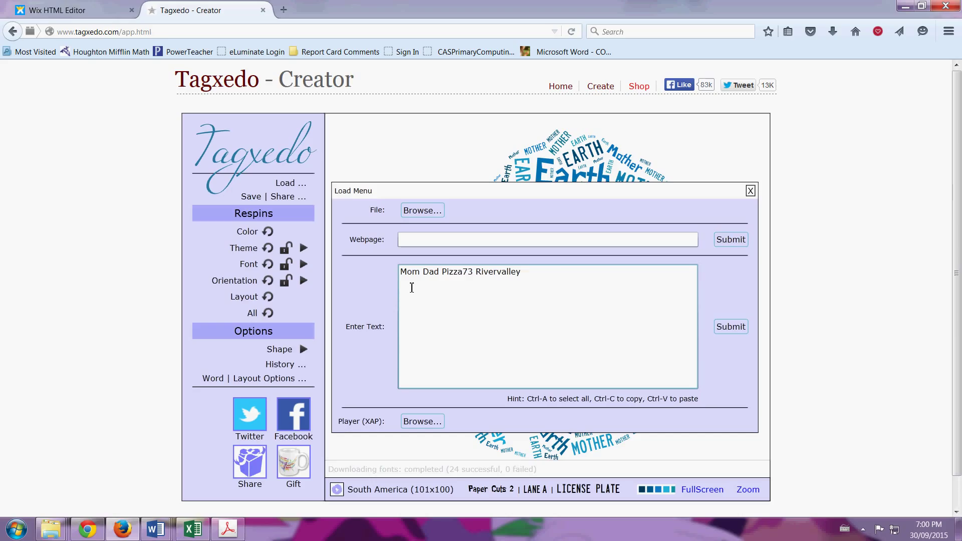
type("dogs")
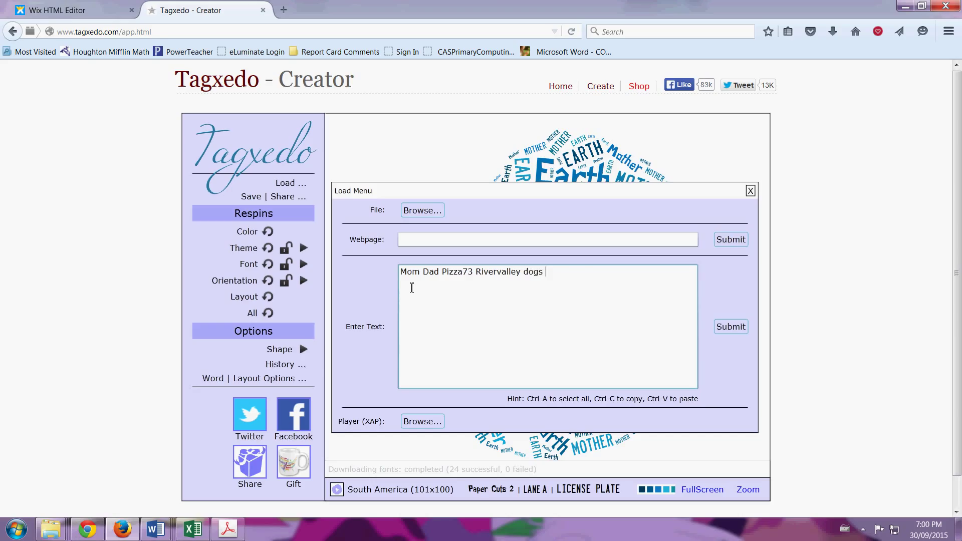
type("chocolate")
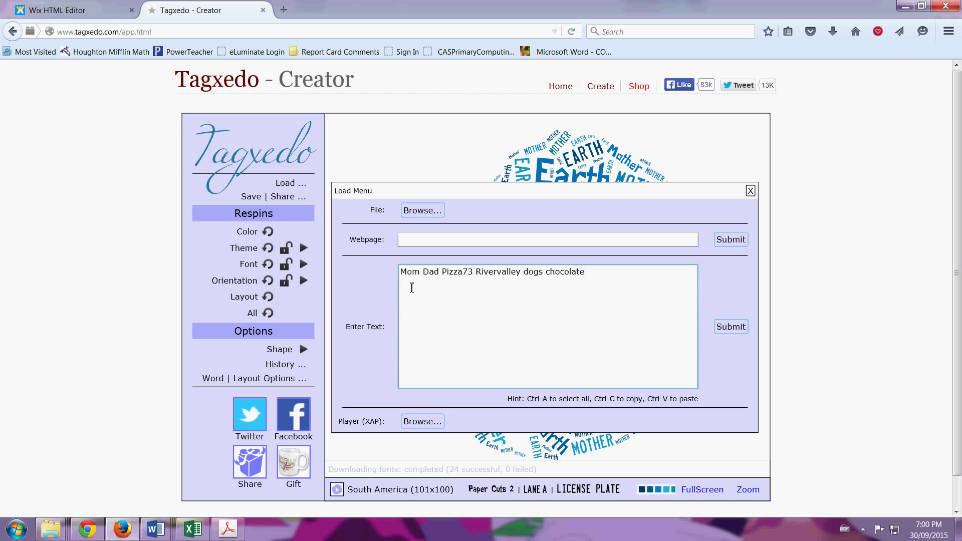
mouse_move(717, 341)
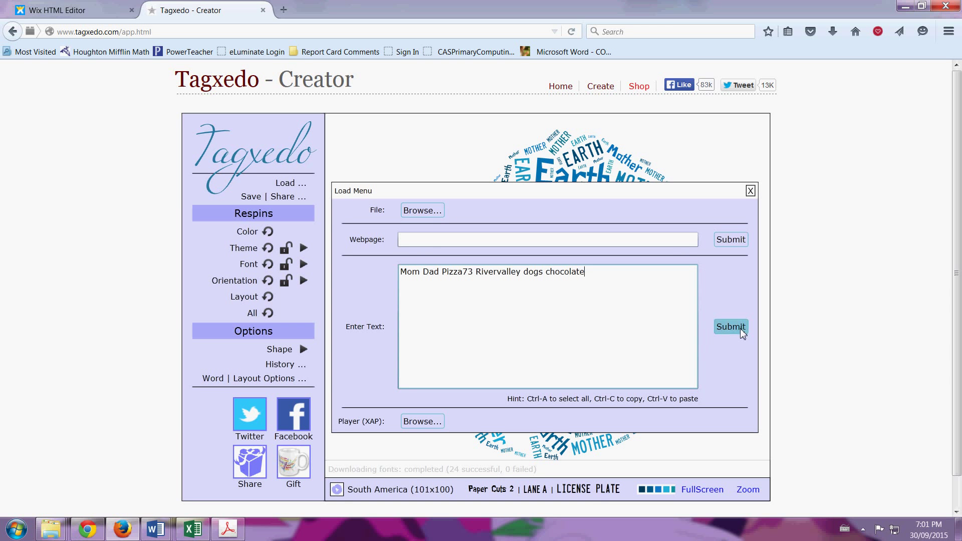
left_click(730, 326)
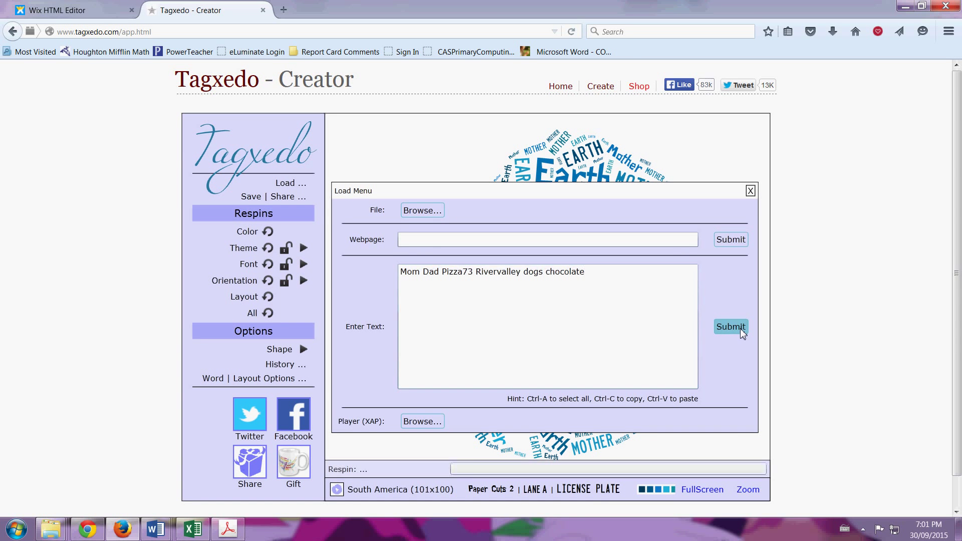
left_click(730, 326)
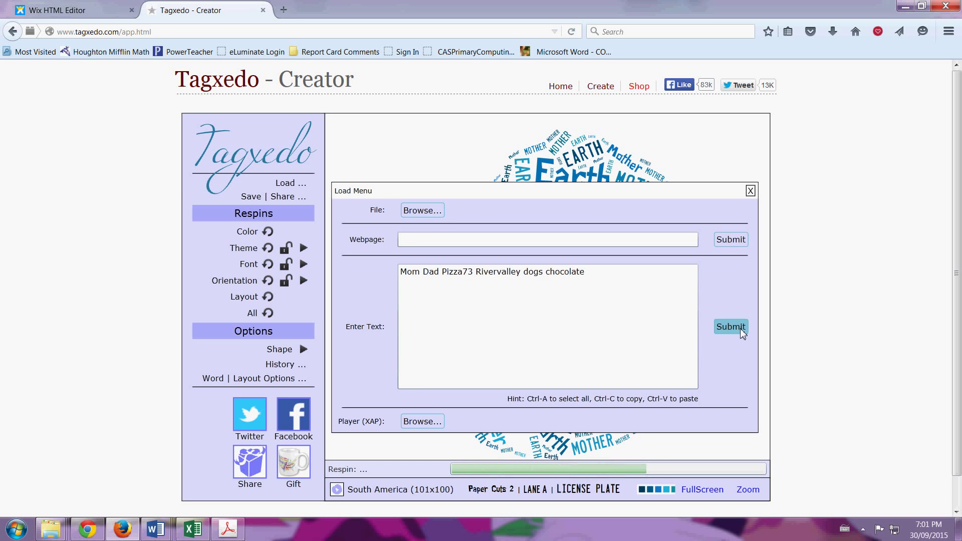
left_click(730, 326)
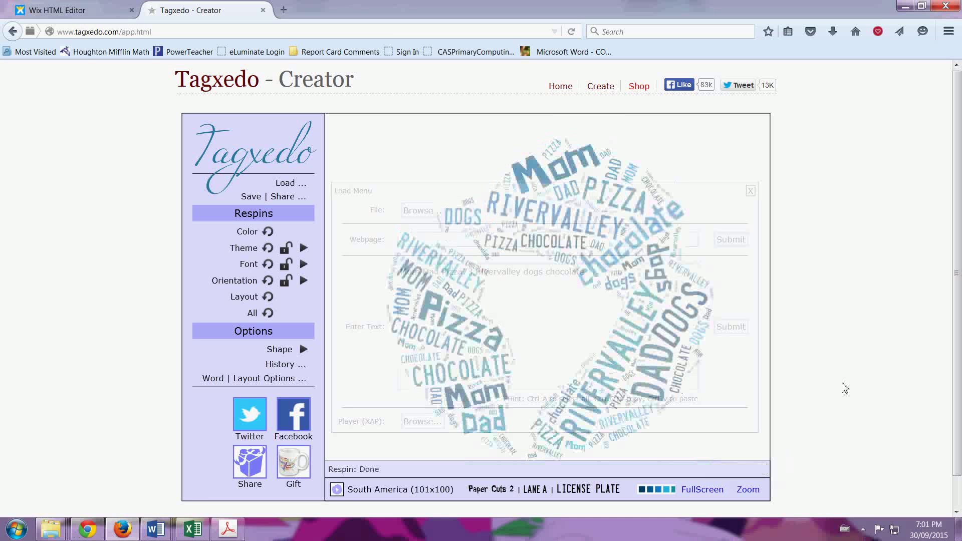
Apply the Blue vs Grey colour theme and the Paper Cuts 2 font to the cloud
left_click(303, 247)
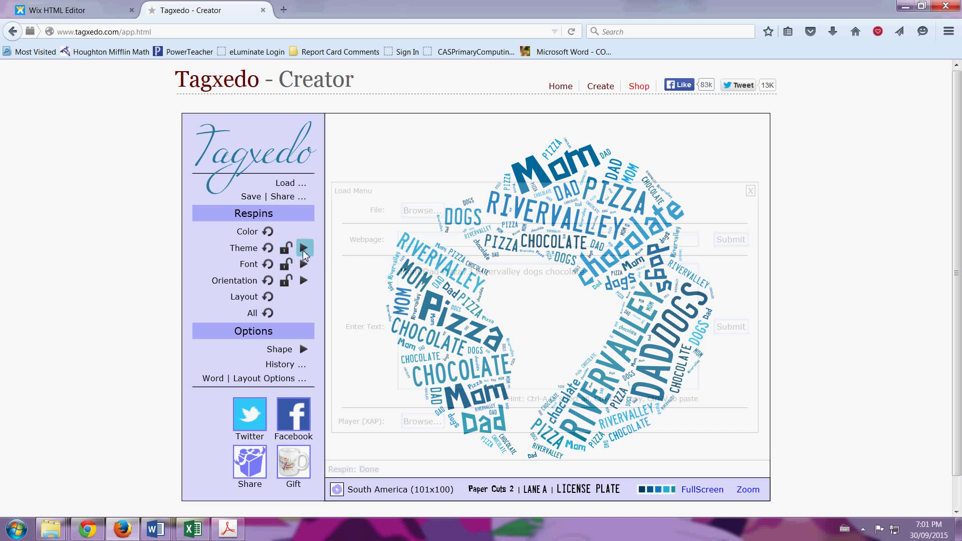
left_click(302, 247)
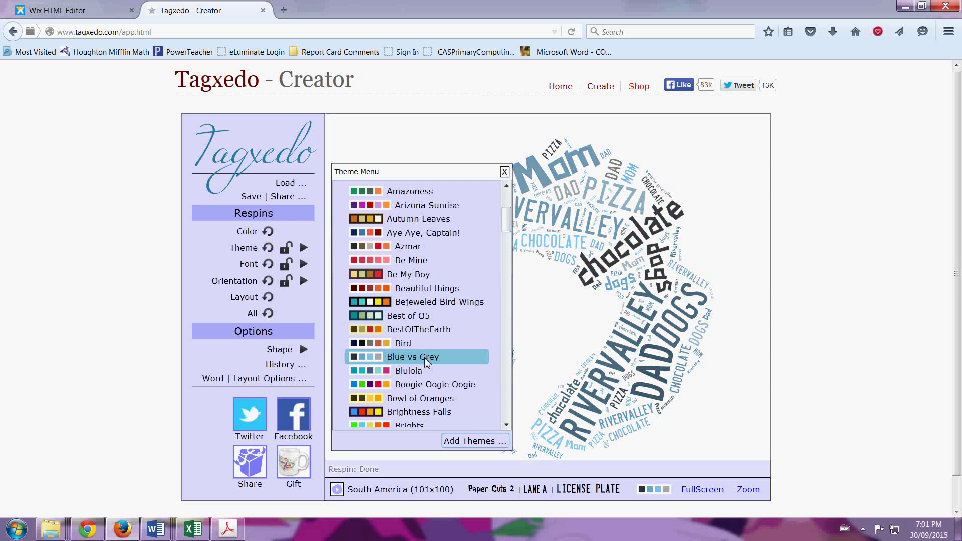
left_click(303, 268)
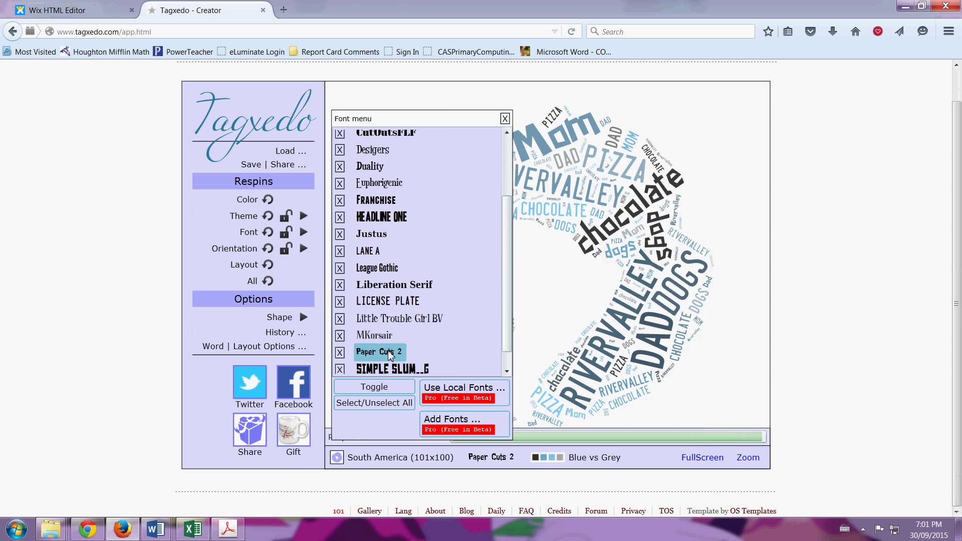
left_click(377, 351)
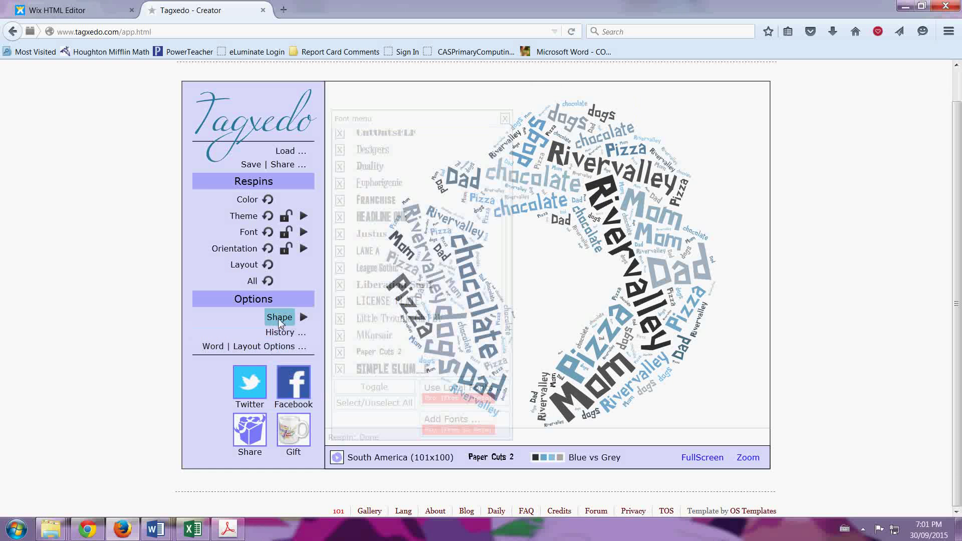
mouse_move(304, 317)
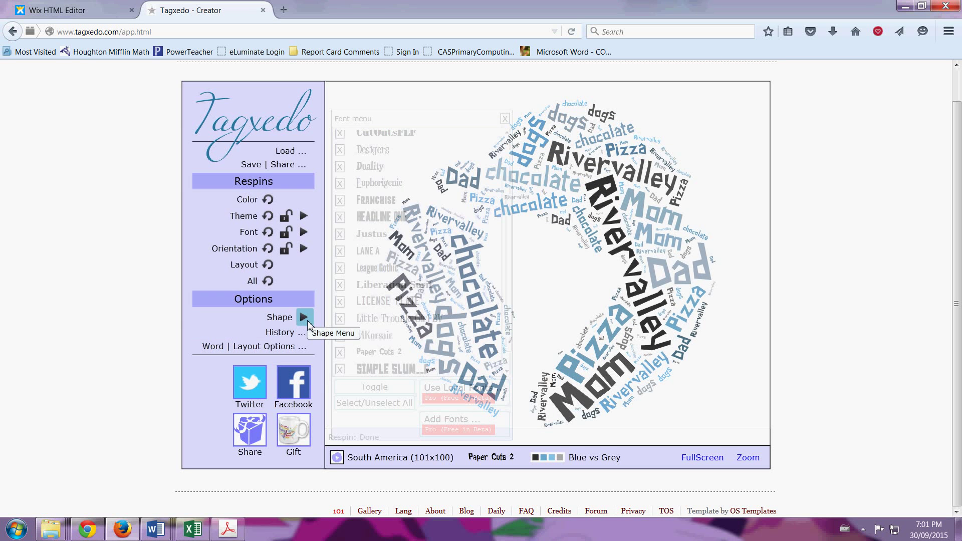
Shape the word cloud as the letters LOVE and close the Shape Menu
left_click(303, 317)
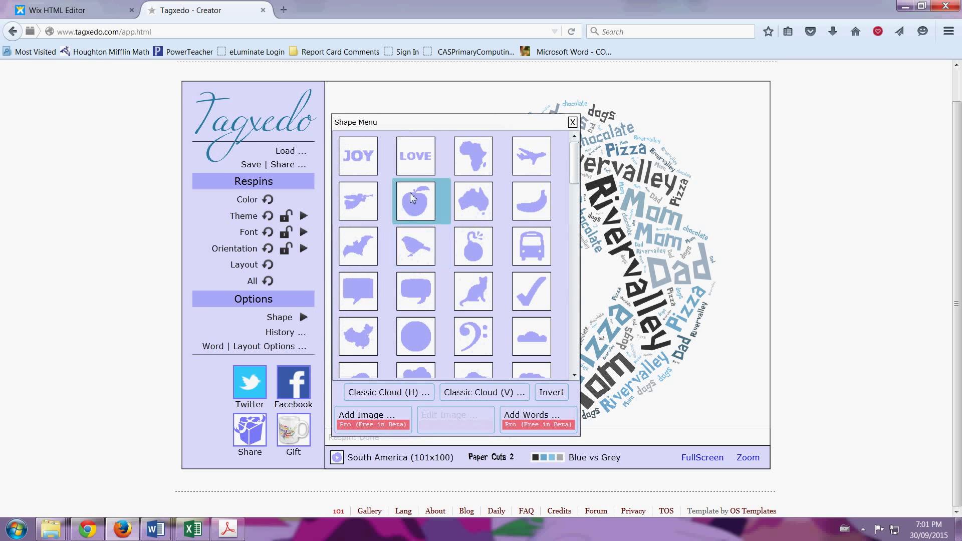
left_click(415, 156)
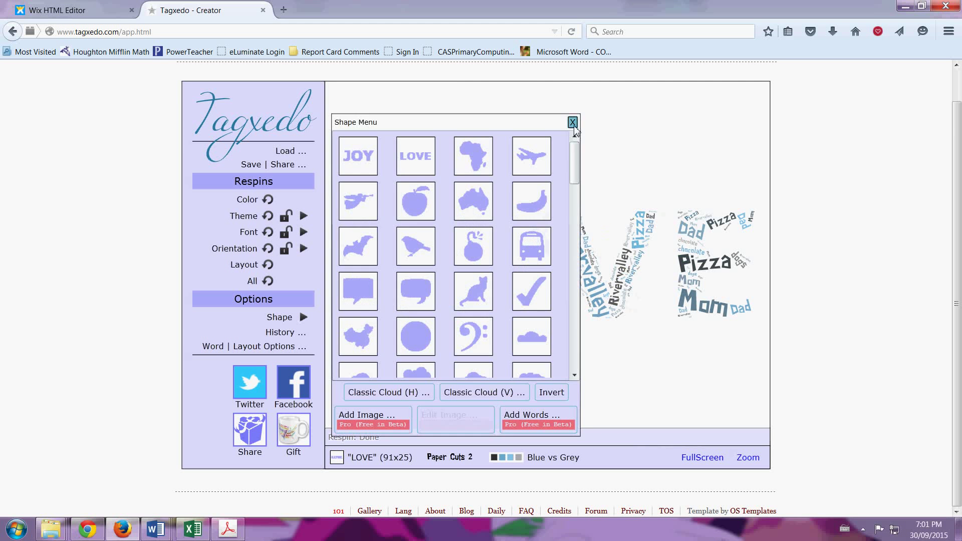
left_click(571, 122)
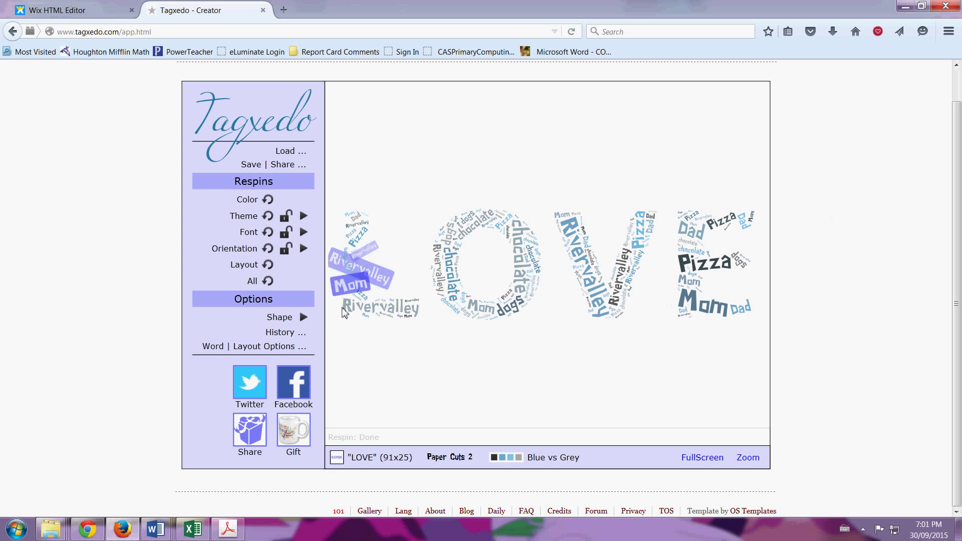
left_click(302, 248)
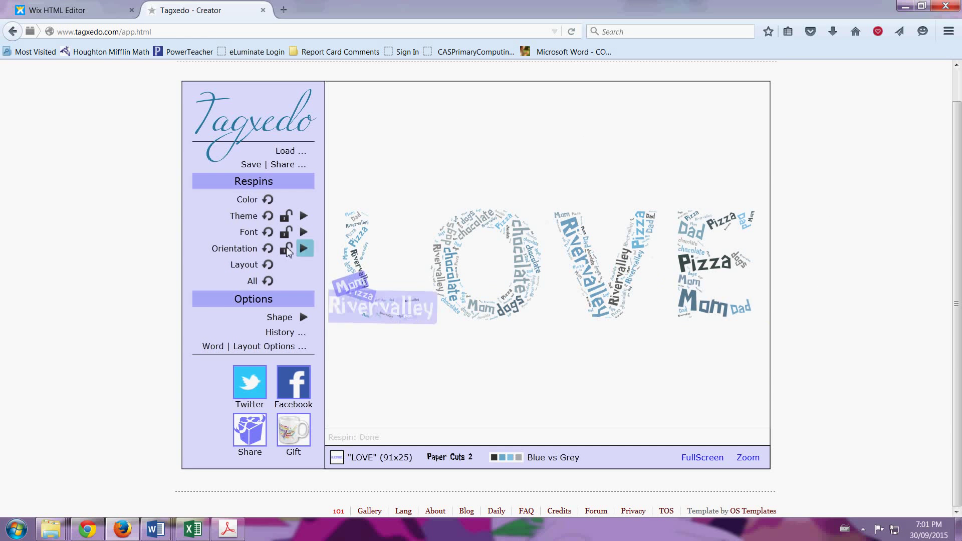
mouse_move(303, 232)
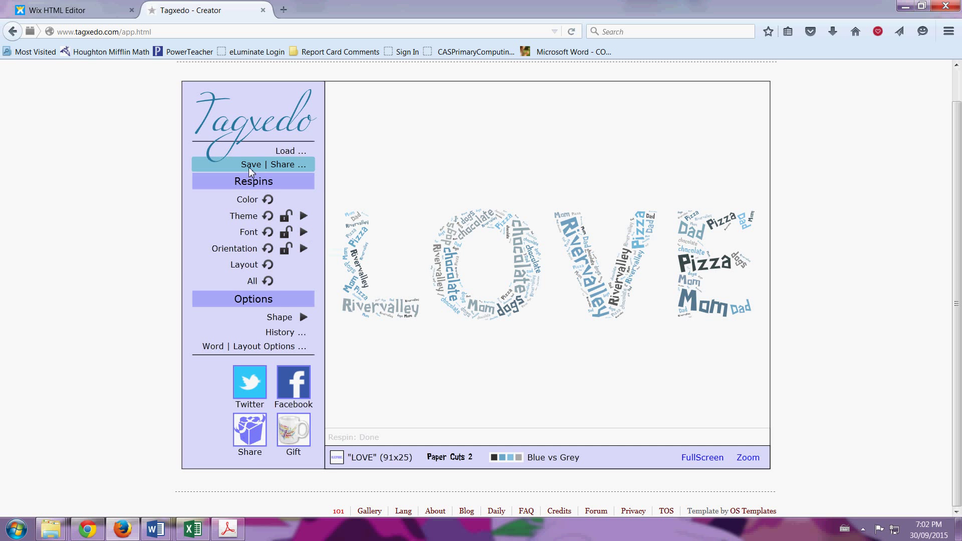
Save the LOVE cloud as a 16MP JPG from Save | Share, bringing up Save As
left_click(274, 164)
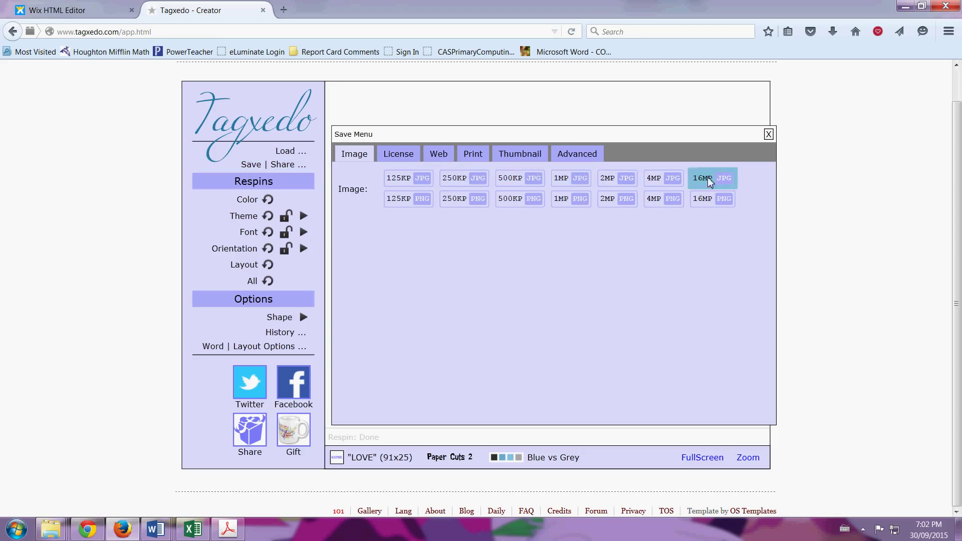
mouse_move(724, 187)
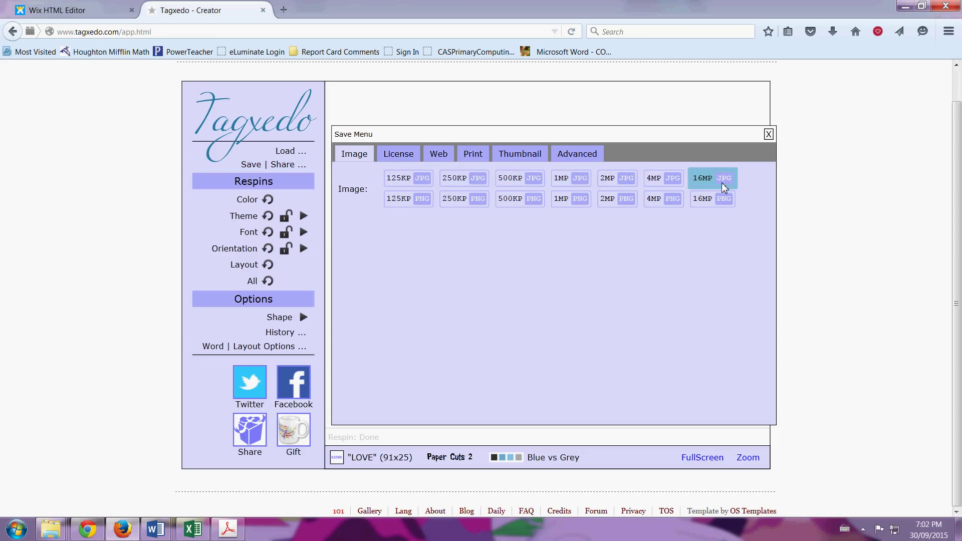
mouse_move(737, 189)
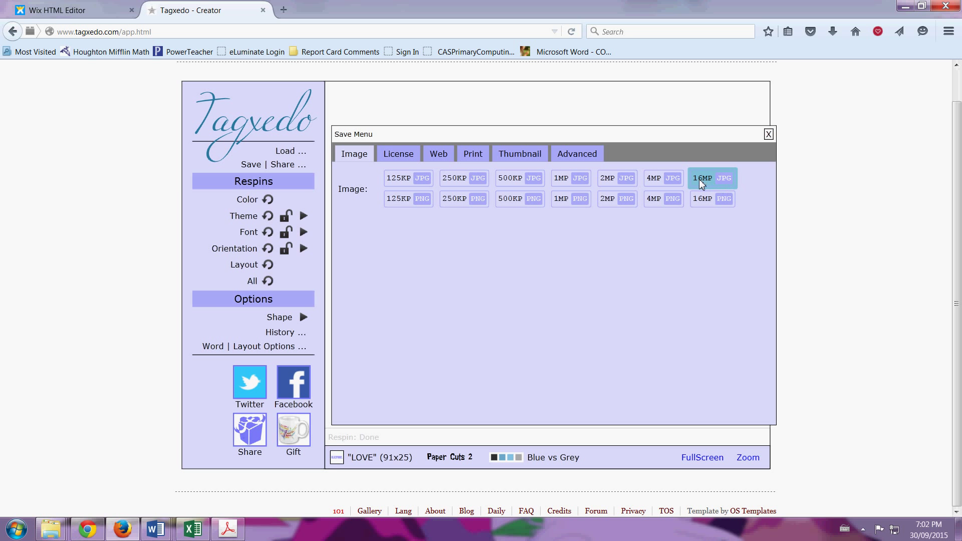
left_click(711, 178)
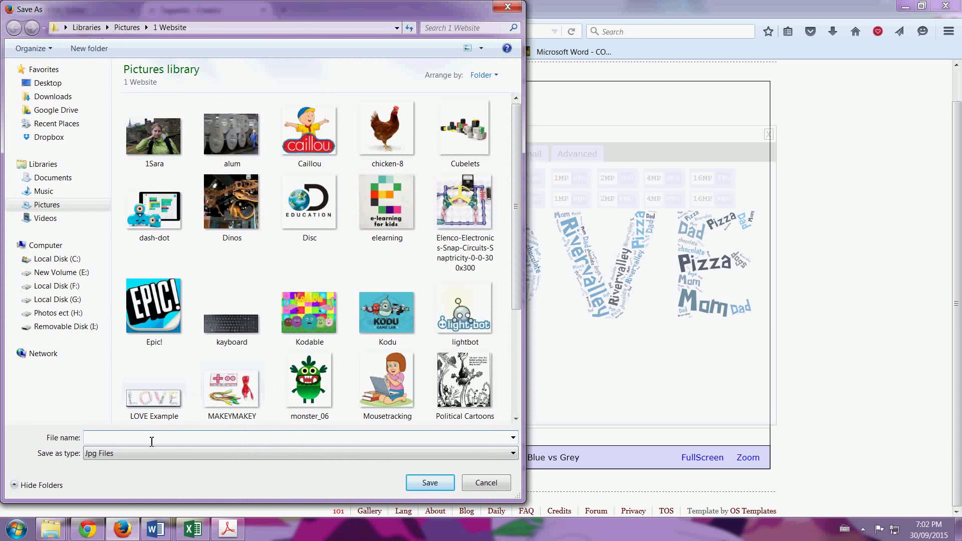
Enter a file name ending in tagxedo in the Save As dialog
type("Sara")
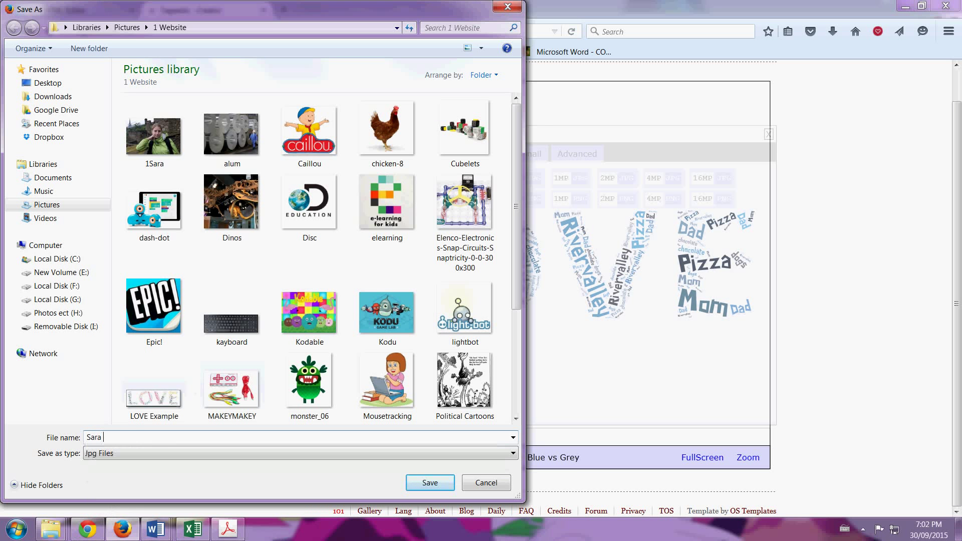
type("tagx")
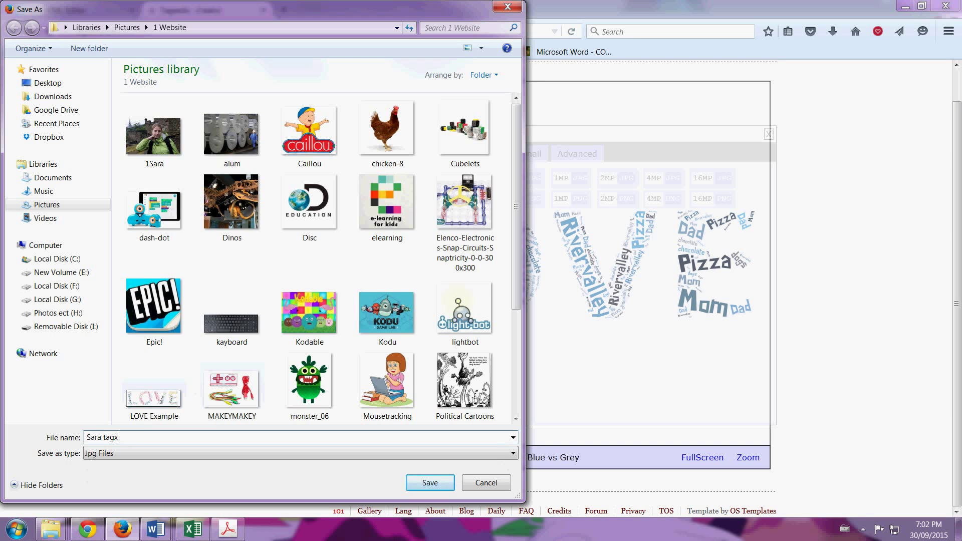
type("edo")
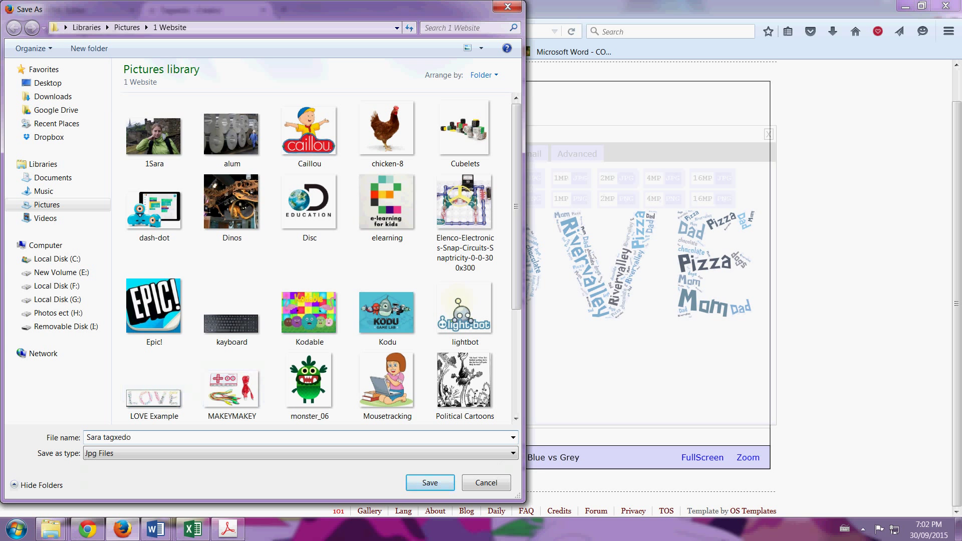